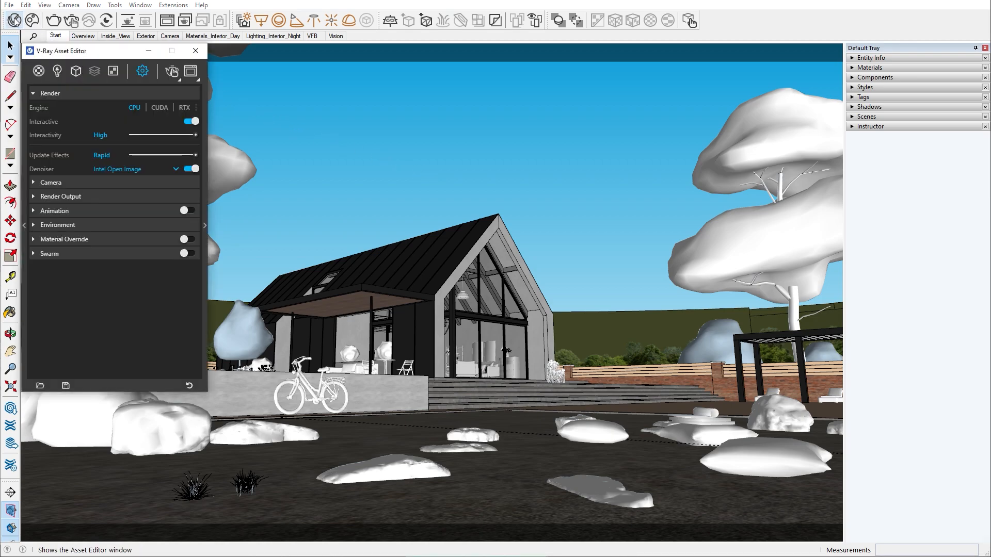
Step: Enable Volumetric Environment in the advanced render settings, keeping Type at Aerial Perspective
{"action": "left_click", "coordinate": [142, 71]}
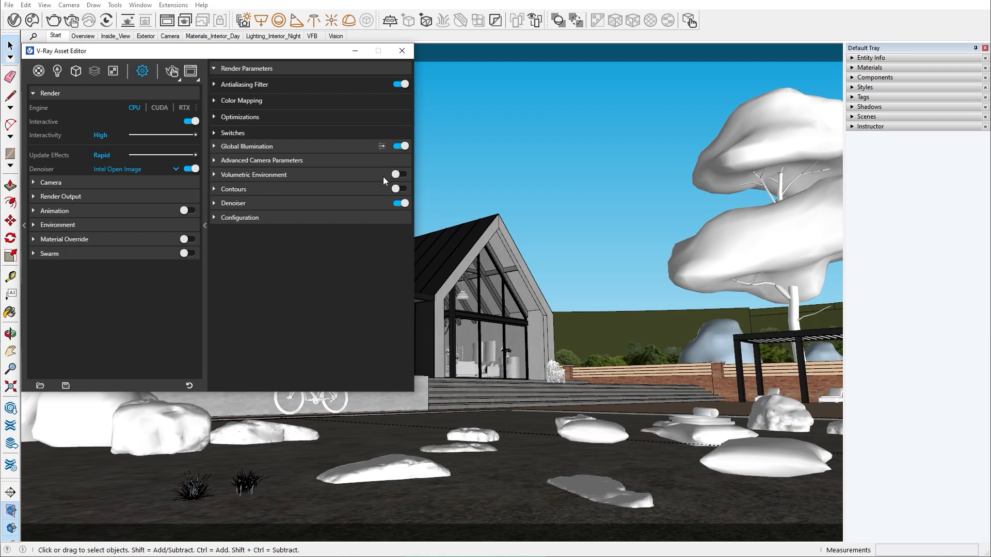
{"action": "left_click", "coordinate": [401, 174]}
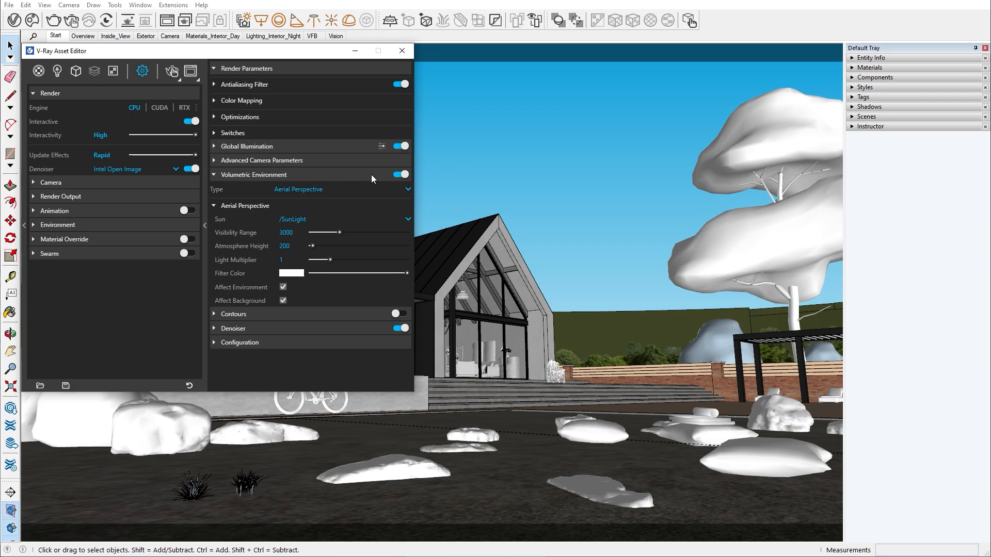
{"action": "left_click", "coordinate": [407, 189]}
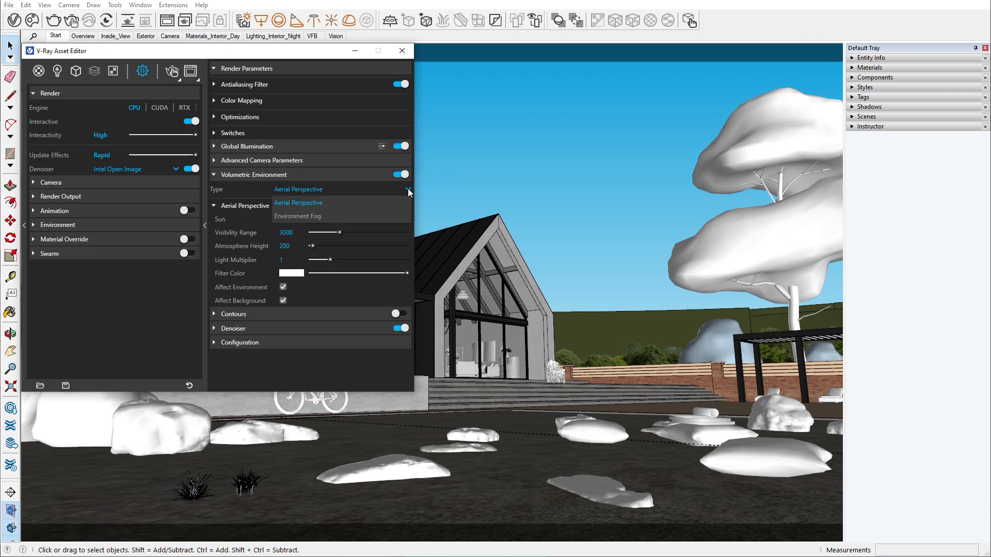
{"action": "mouse_move", "coordinate": [400, 204]}
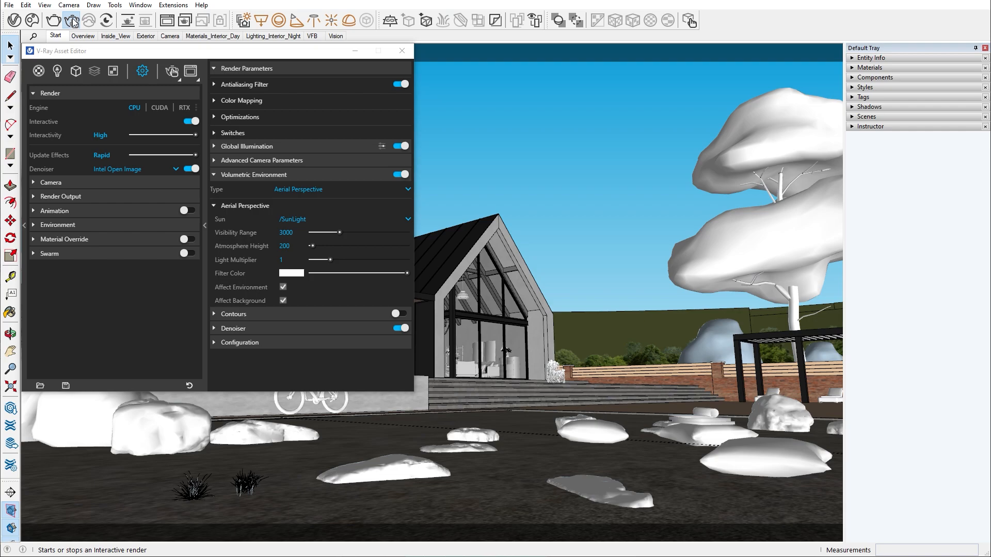
Step: Run an interactive render and set visibility range to 6800 and atmosphere height to 30
{"action": "left_click", "coordinate": [69, 19]}
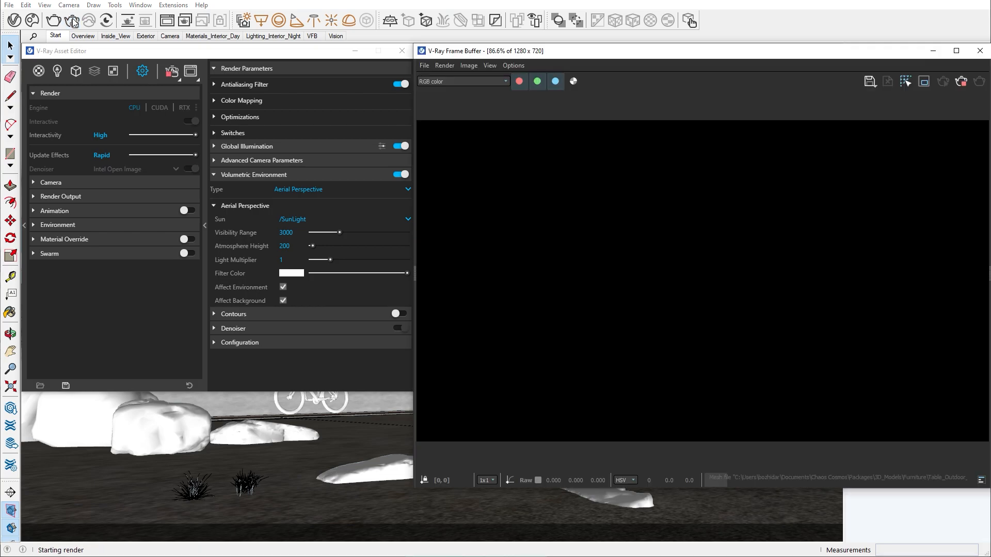
{"action": "left_click", "coordinate": [72, 21]}
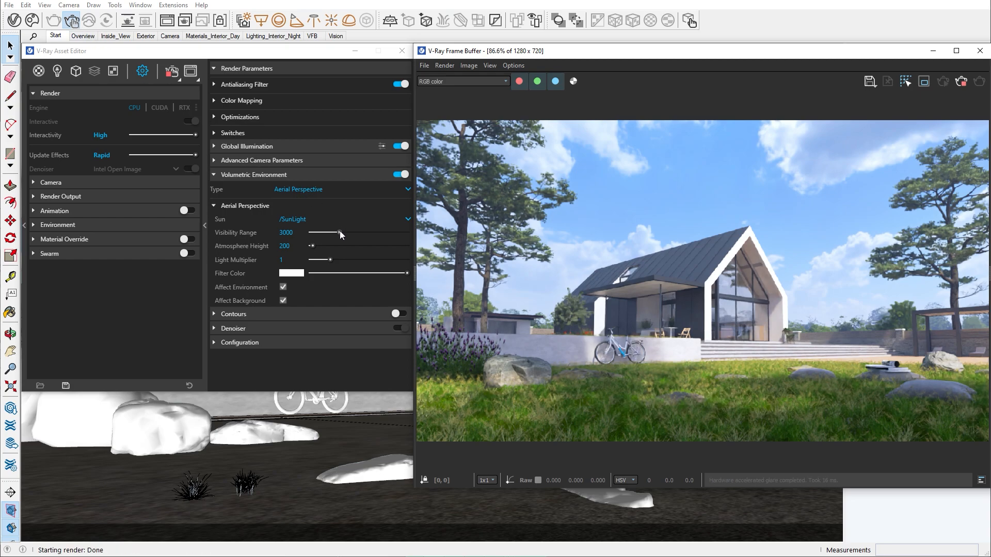
{"action": "left_click_drag", "start_coordinate": [339, 235], "coordinate": [376, 235]}
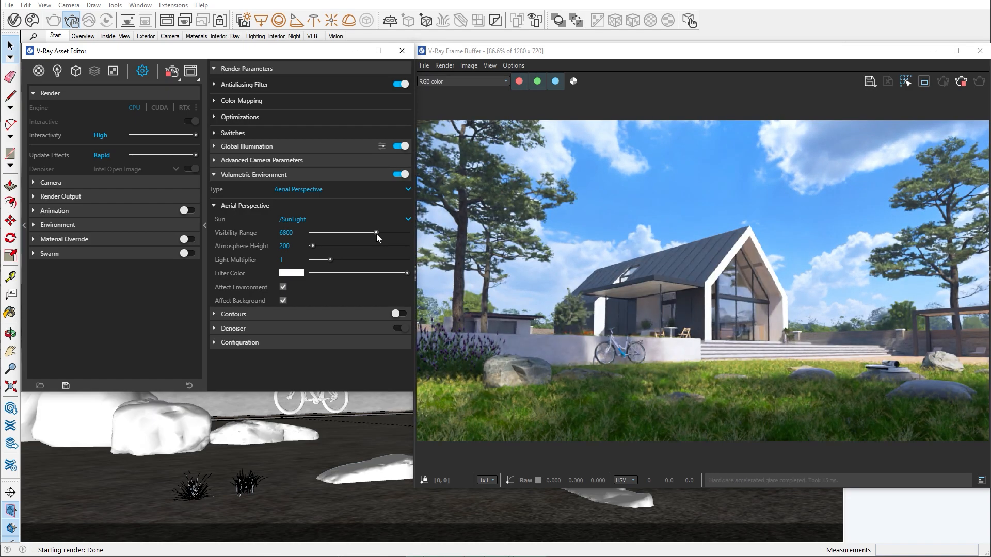
{"action": "left_click_drag", "start_coordinate": [311, 246], "coordinate": [333, 246]}
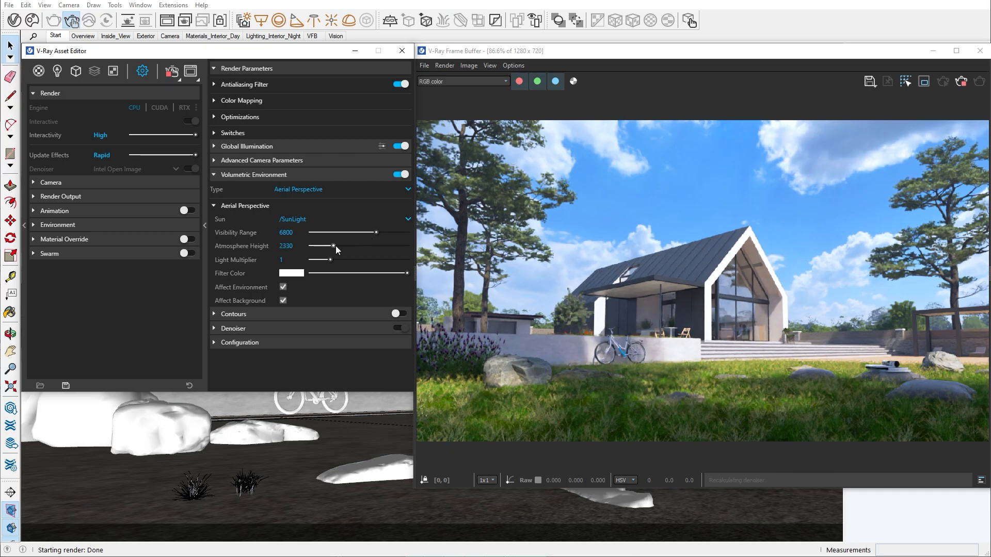
{"action": "left_click_drag", "start_coordinate": [333, 246], "coordinate": [343, 246]}
{"action": "type", "text": "30"}
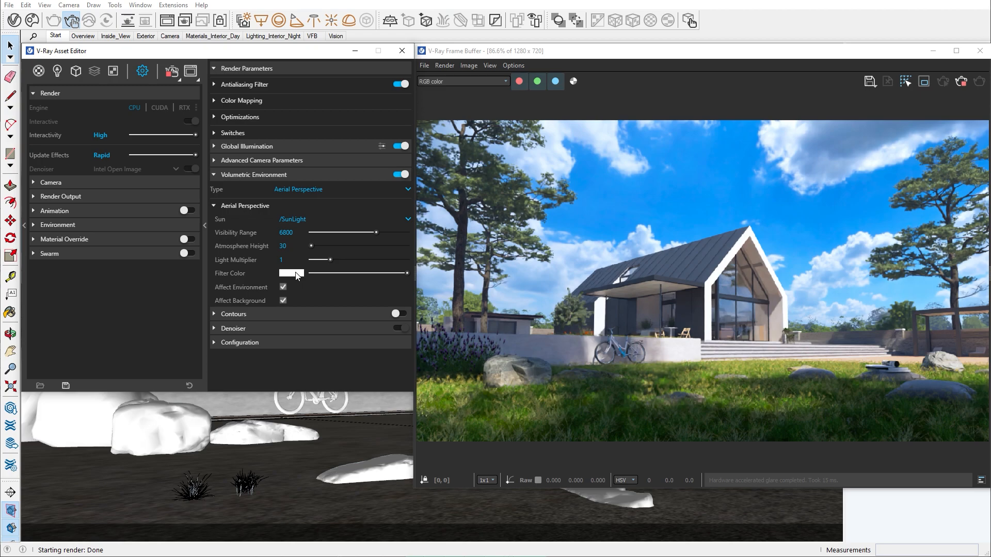
Step: Tint the aerial perspective filter colour pale cyan (R about 0.906) and switch to the daytime interior scene
{"action": "left_click", "coordinate": [291, 273]}
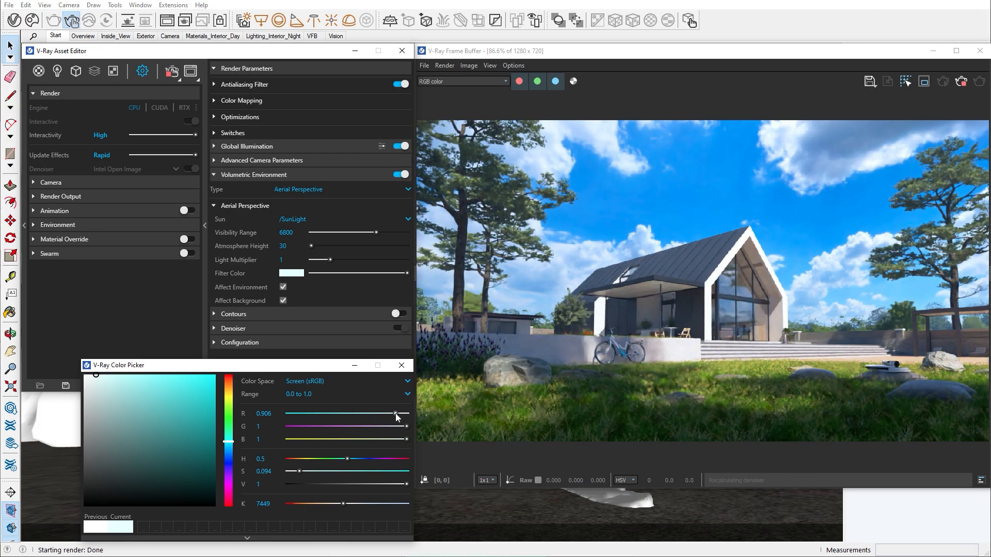
{"action": "left_click", "coordinate": [401, 365]}
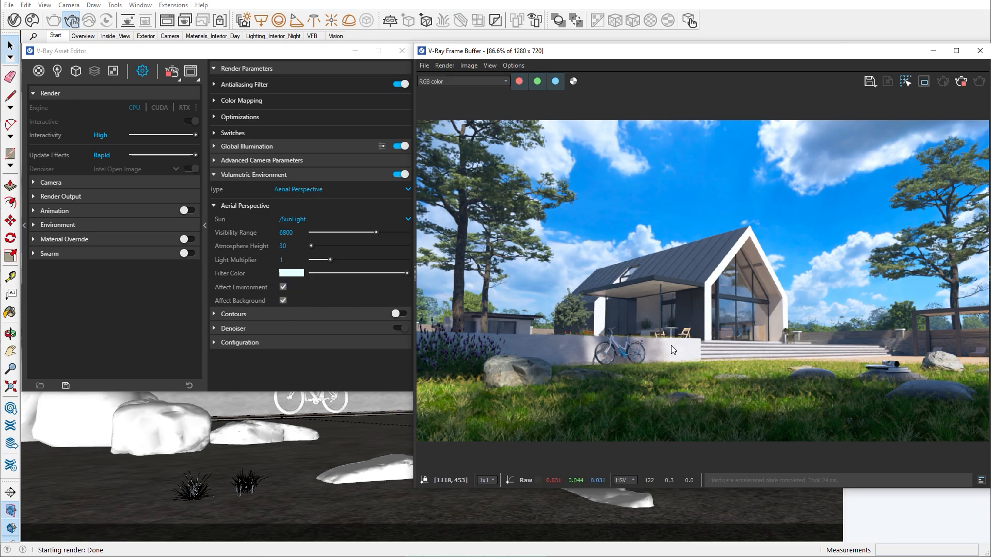
{"action": "left_click", "coordinate": [213, 37]}
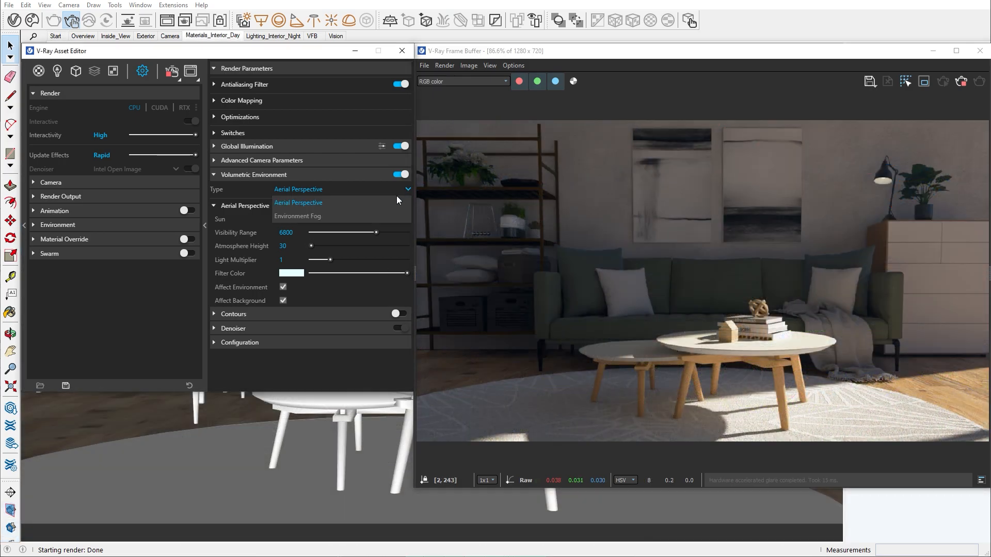
Step: Switch the volumetric type to Environment Fog with distance about 928.9 and a lowered height
{"action": "left_click", "coordinate": [297, 216]}
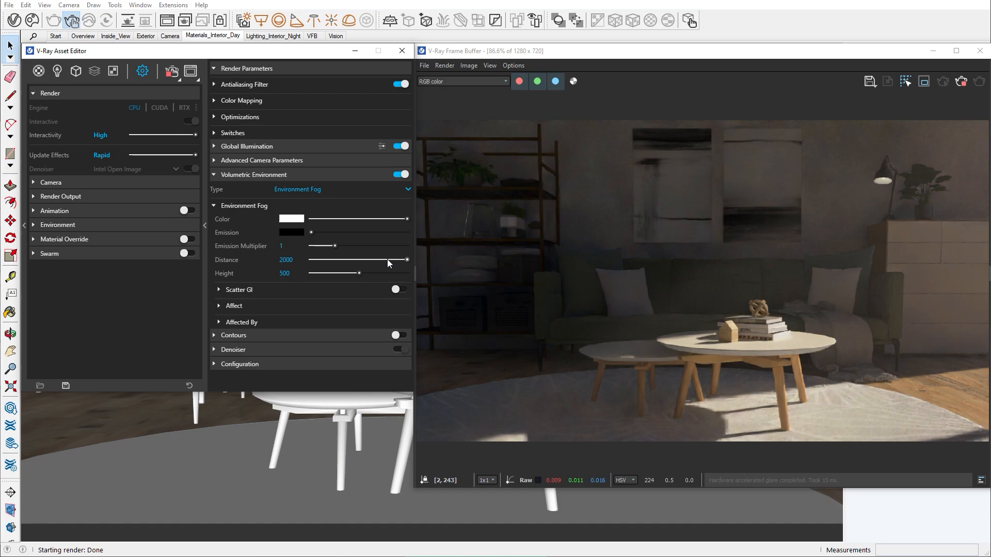
{"action": "left_click_drag", "start_coordinate": [406, 260], "coordinate": [355, 260]}
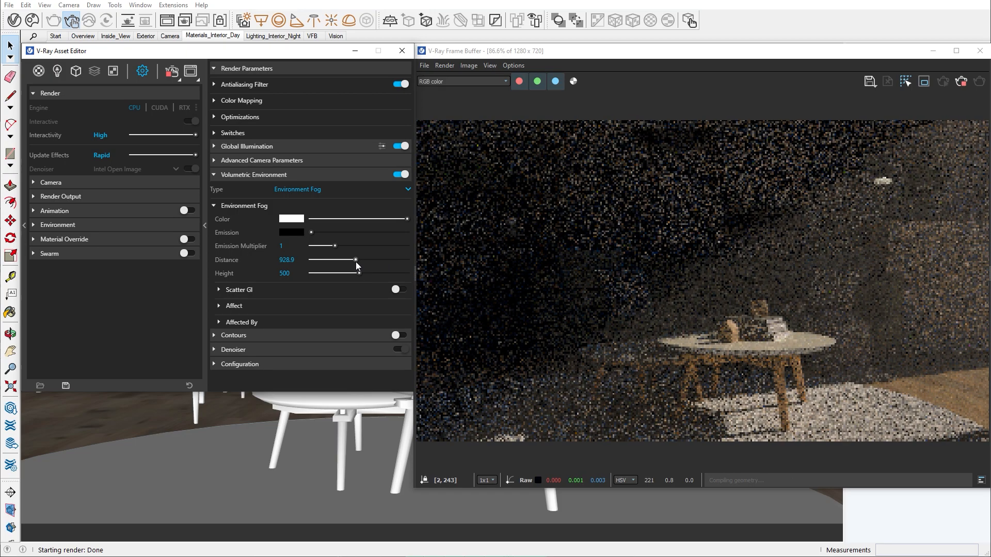
{"action": "left_click_drag", "start_coordinate": [355, 273], "coordinate": [322, 273]}
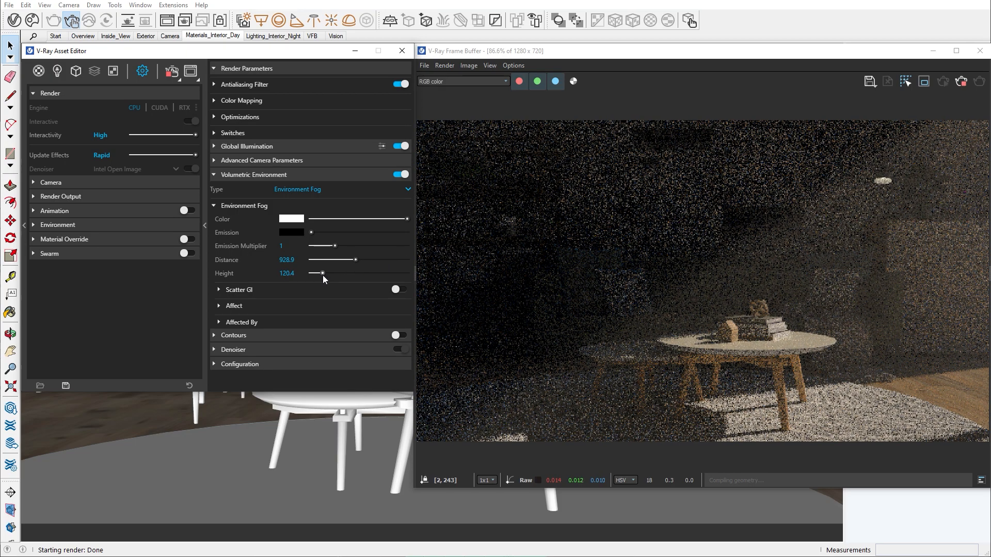
{"action": "left_click_drag", "start_coordinate": [323, 272], "coordinate": [322, 272]}
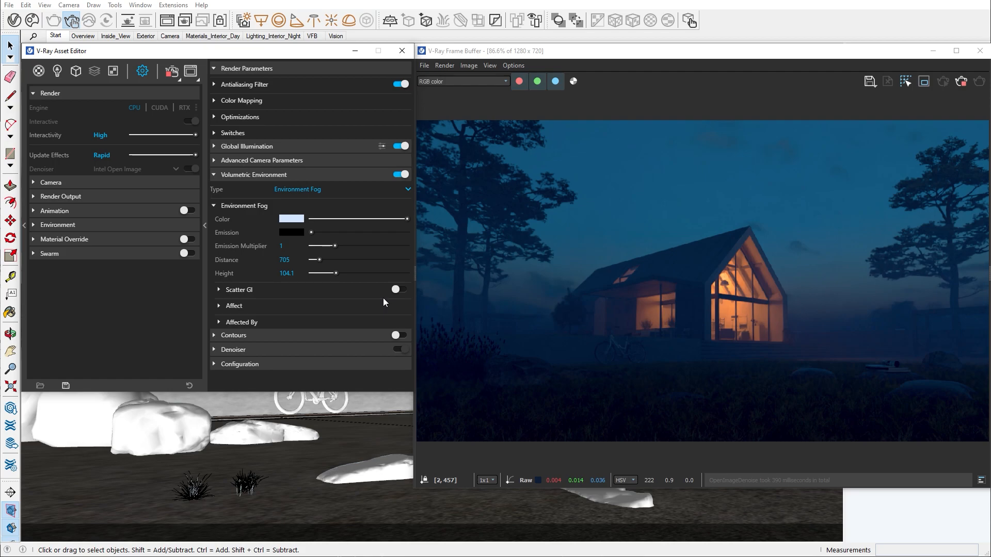
Step: Lower the night scene's fog height to about 24.5 so mist stays near the ground
{"action": "left_click_drag", "start_coordinate": [319, 272], "coordinate": [337, 273]}
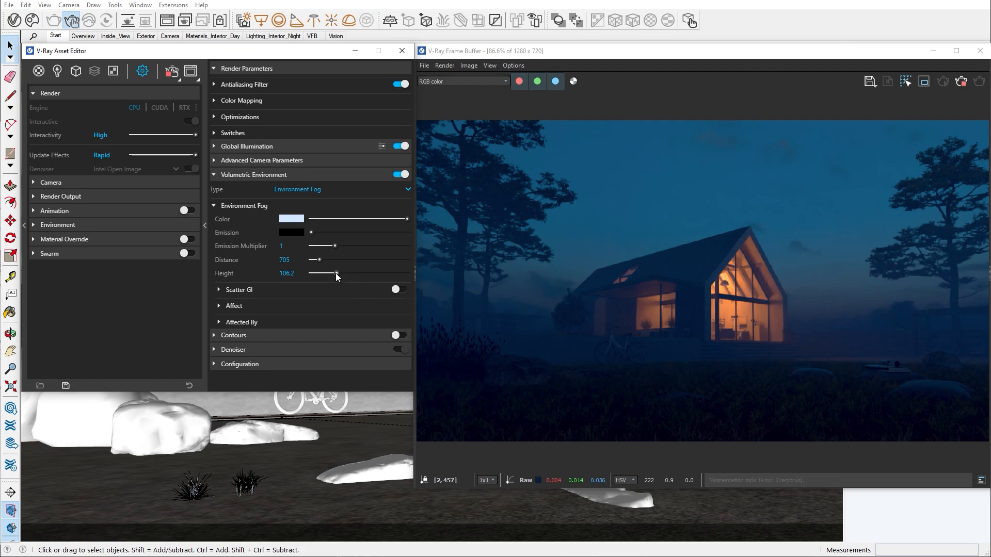
{"action": "left_click_drag", "start_coordinate": [336, 273], "coordinate": [318, 272]}
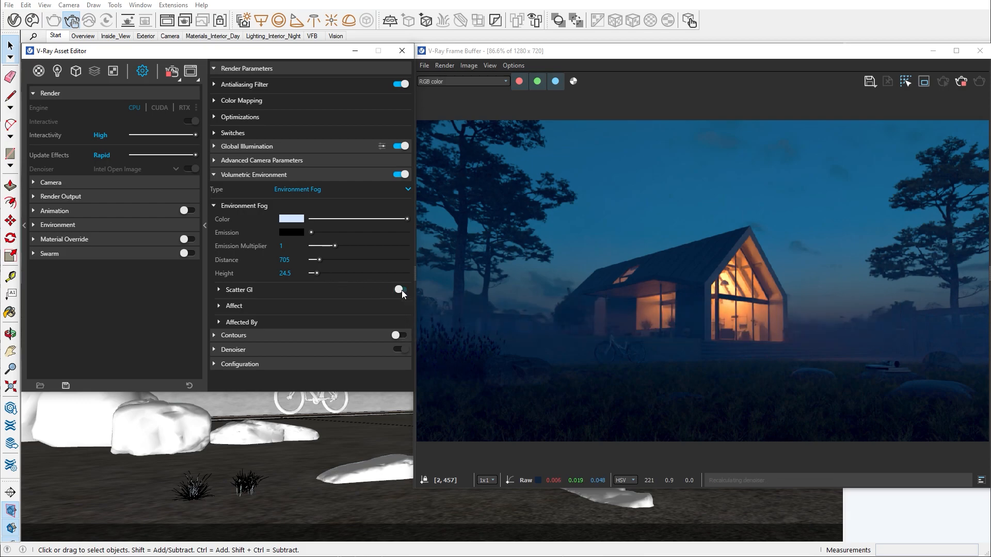
Step: Turn on Scatter GI for the fog and raise its distance to about 1565
{"action": "left_click", "coordinate": [399, 289]}
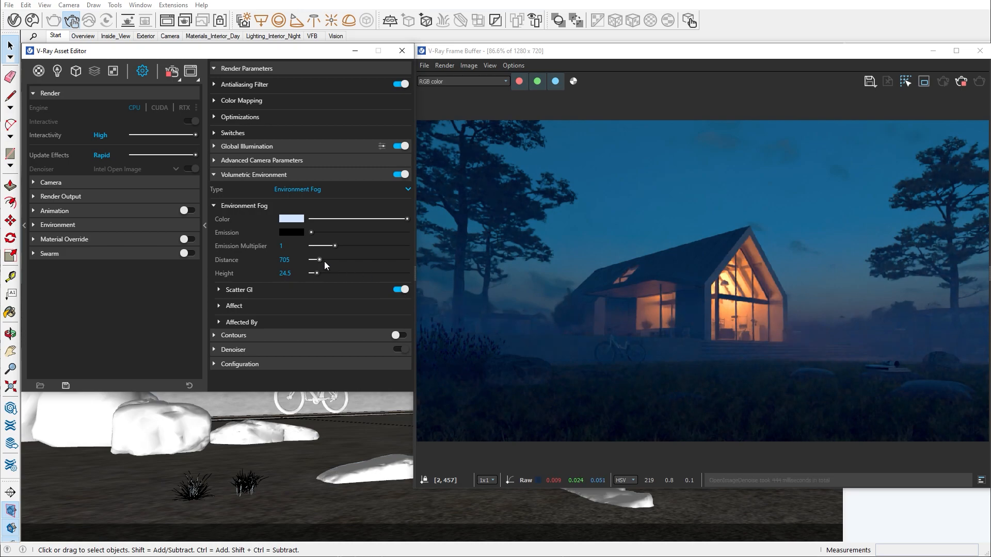
{"action": "left_click_drag", "start_coordinate": [316, 261], "coordinate": [329, 260]}
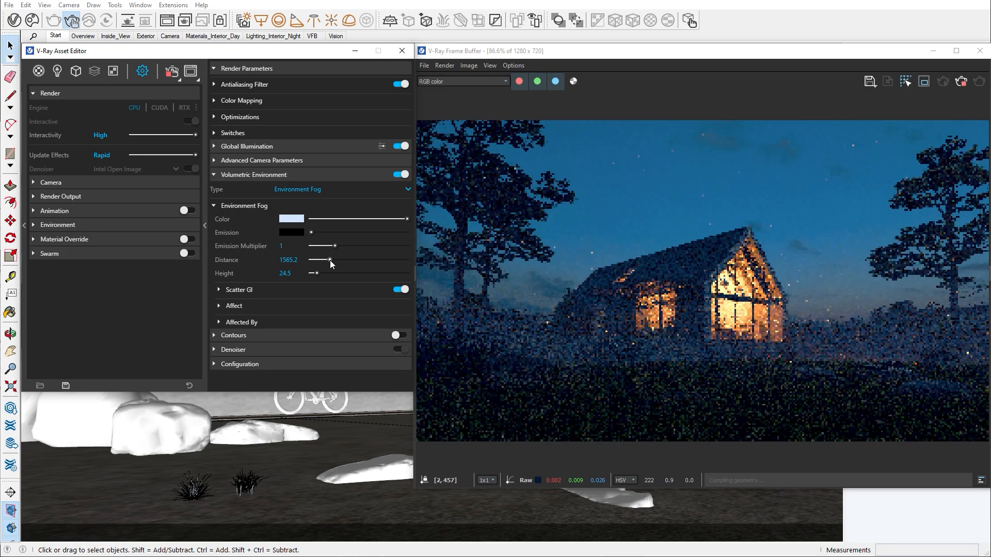